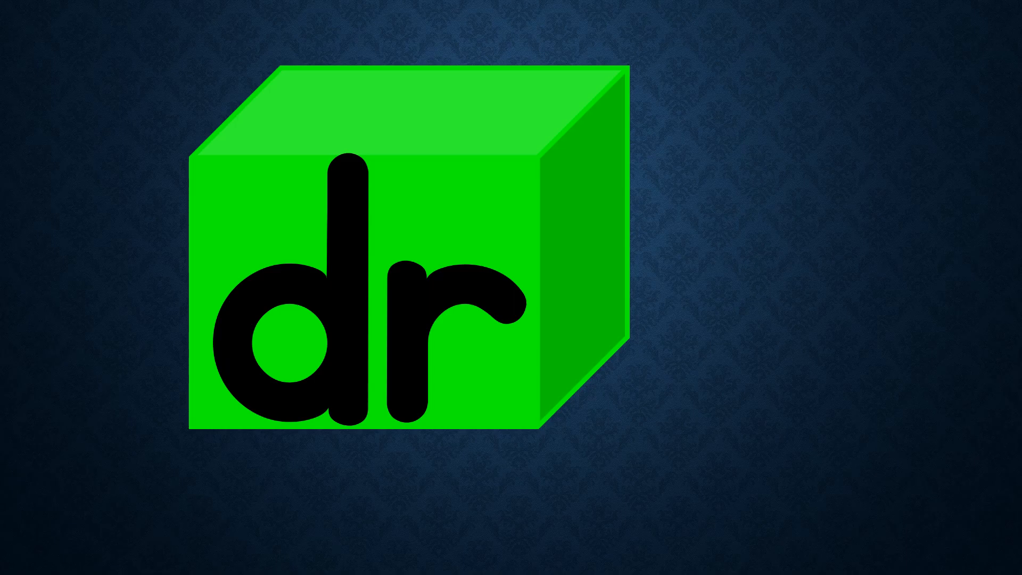
- Advance the slideshow to the yellow cube slide showing the 'pr' blend
{"action": "left_click_drag", "start_coordinate": [408, 249], "coordinate": [98, 98]}
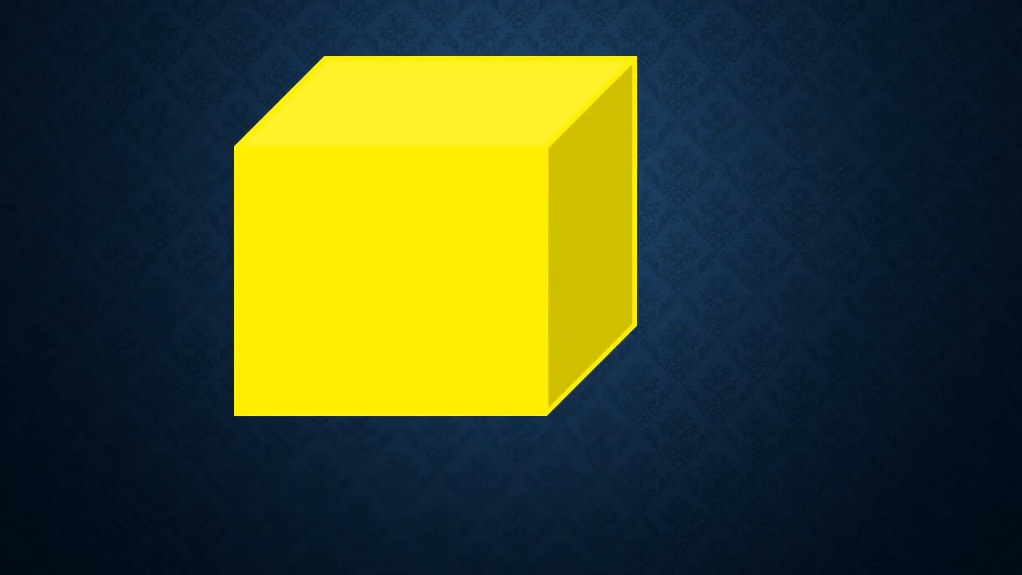
{"action": "type", "text": "pr"}
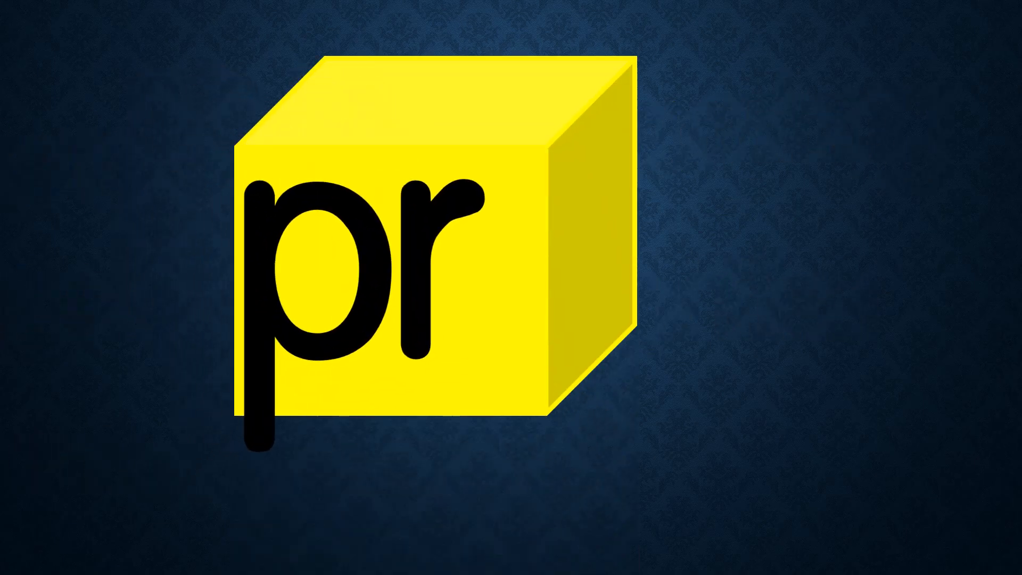